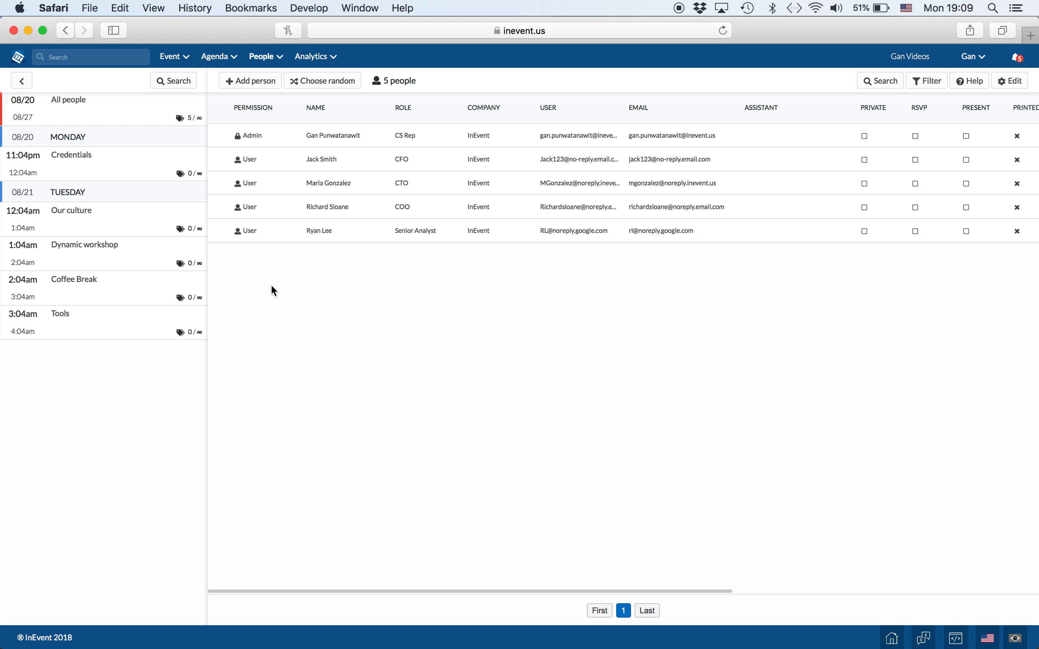
mouse_move(275, 65)
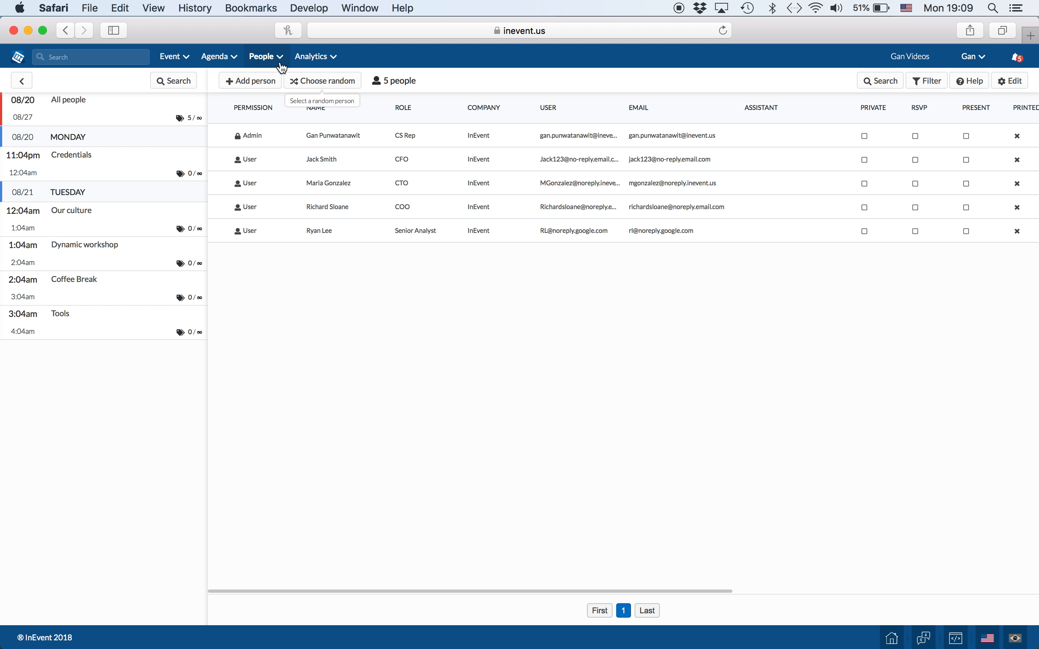
Go to the event's attendee list and start adding a new person
click(261, 57)
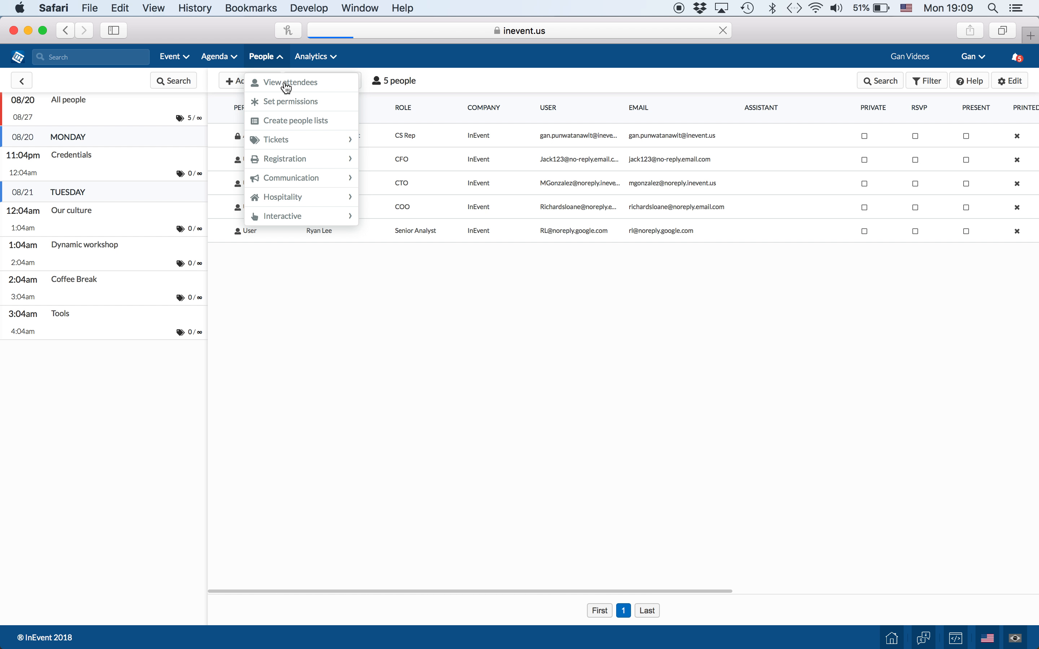
click(285, 83)
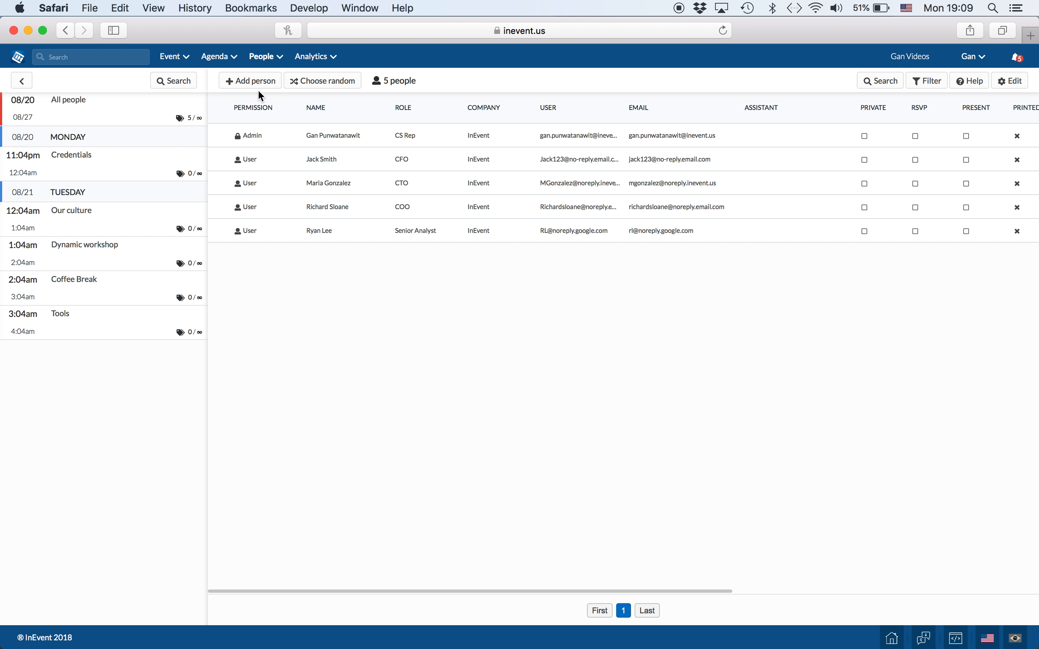
mouse_move(257, 88)
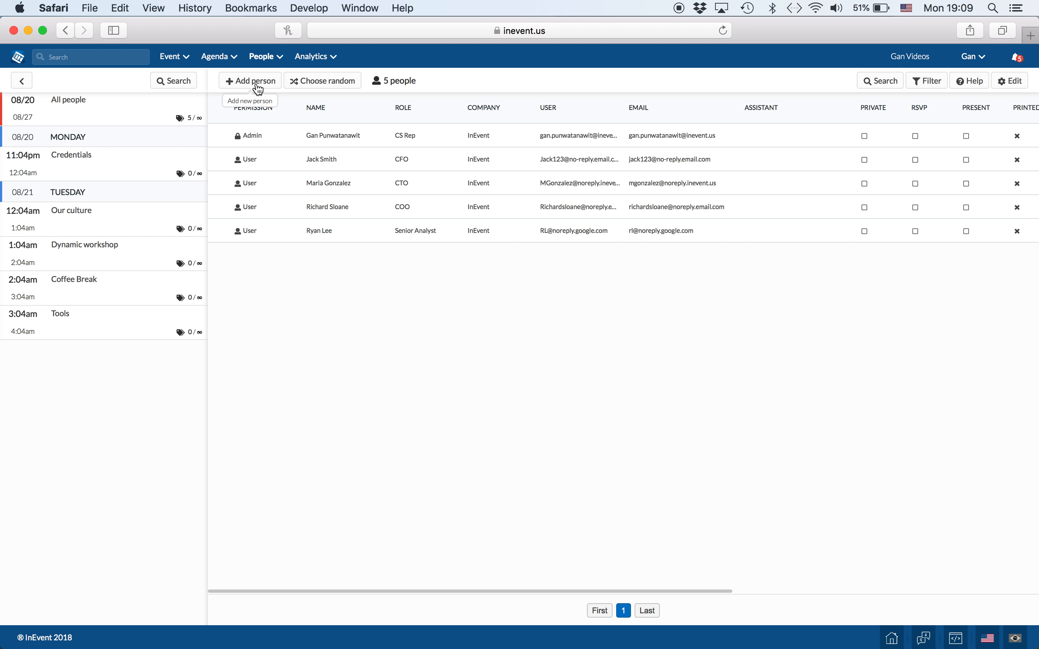
click(250, 81)
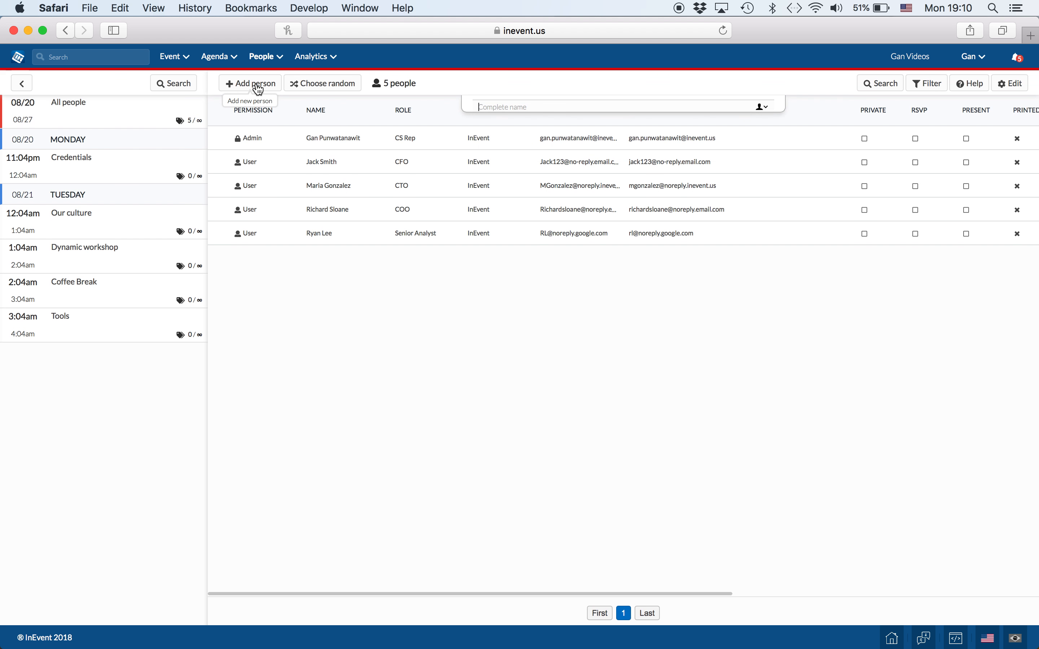
click(250, 83)
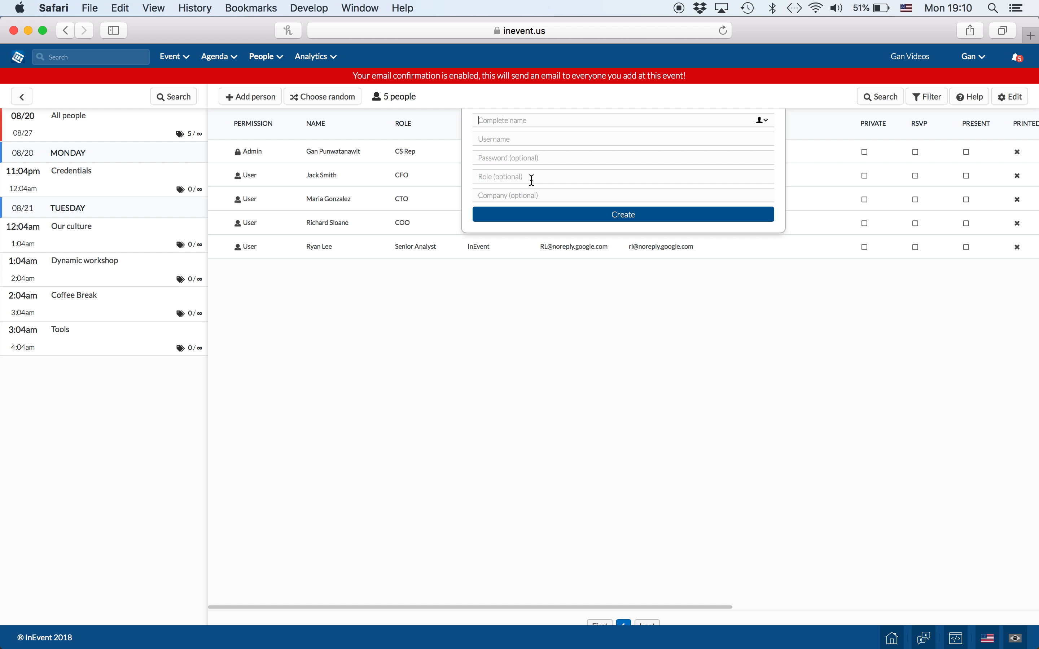
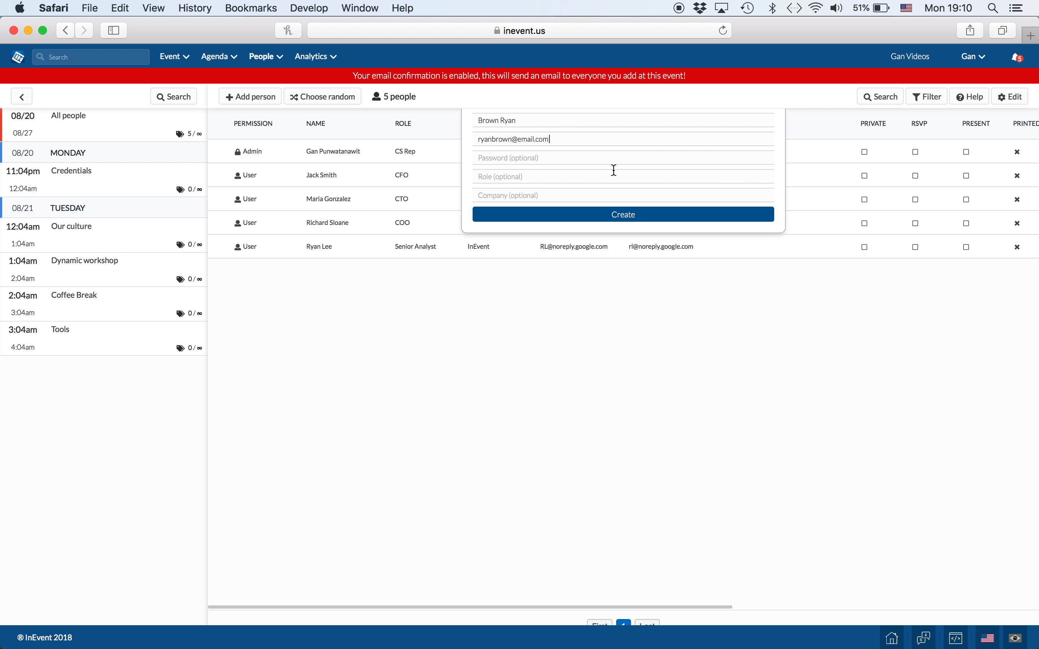
click(624, 215)
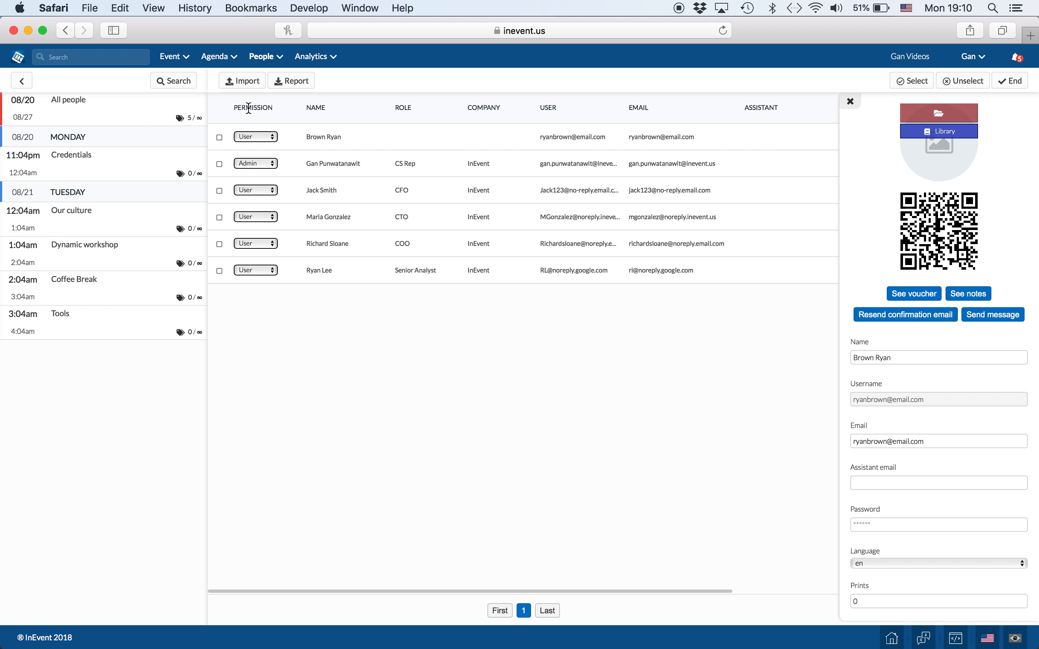
mouse_move(247, 81)
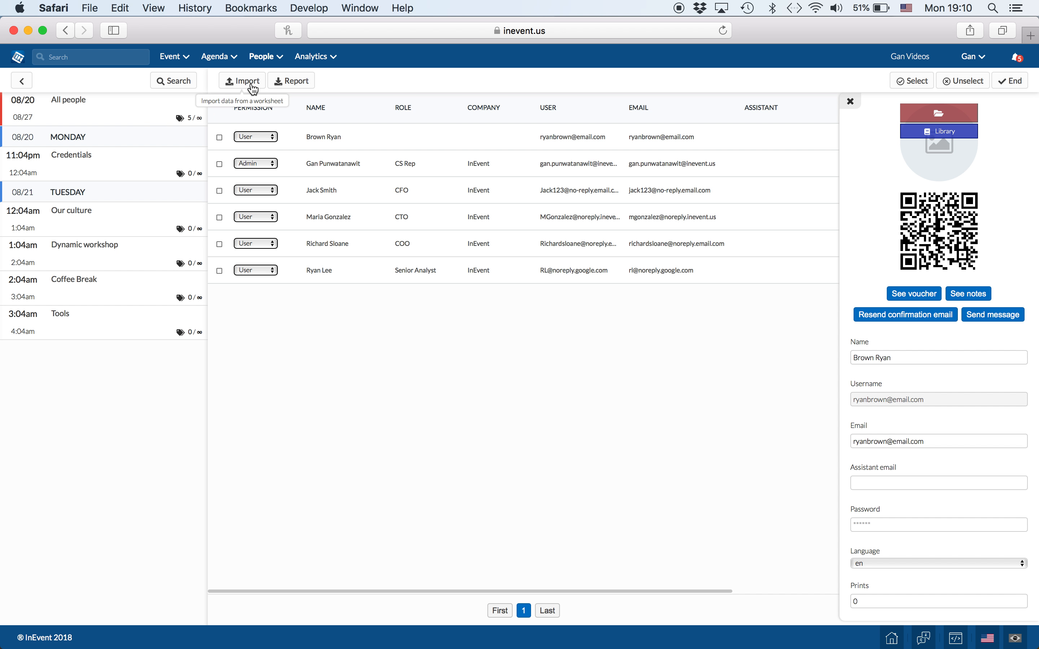
View the worksheet import panel, then end editing of the attendee list
click(242, 80)
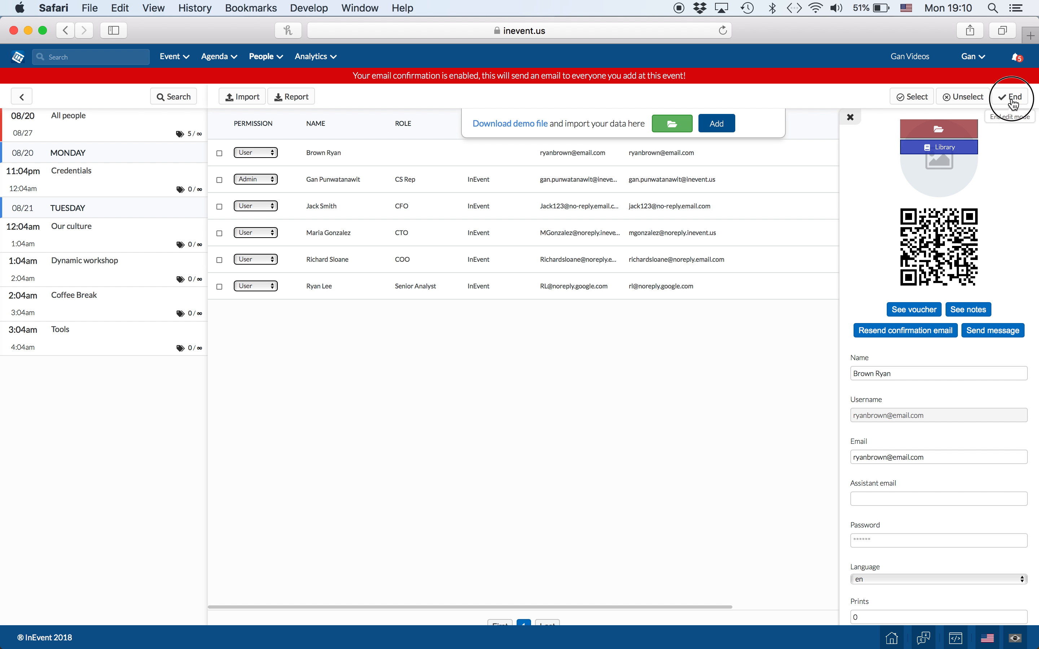
click(1012, 97)
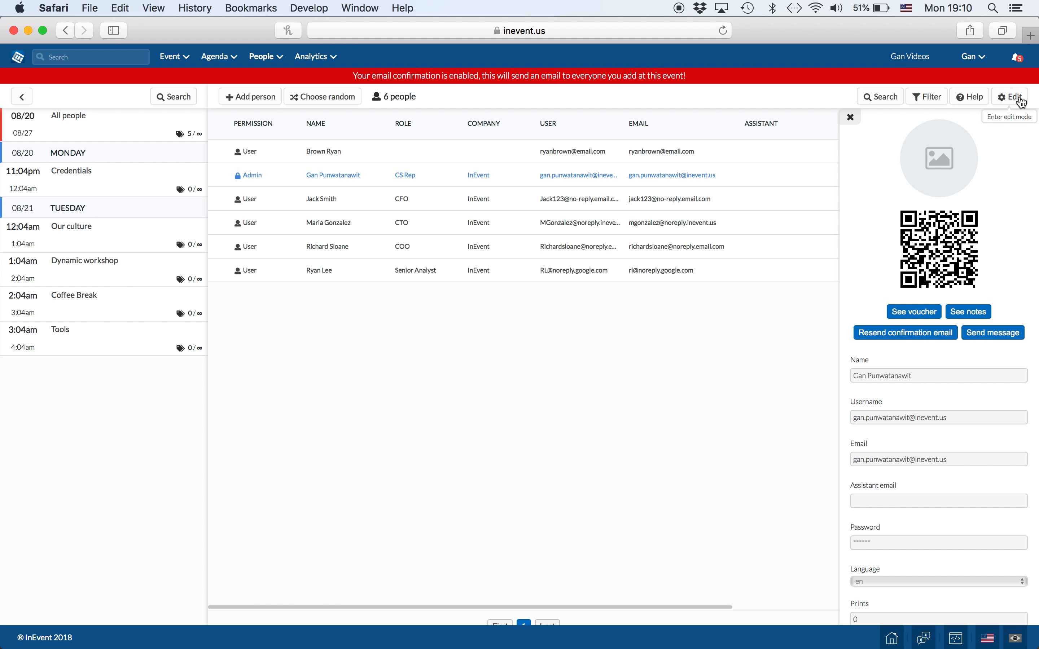
click(1011, 96)
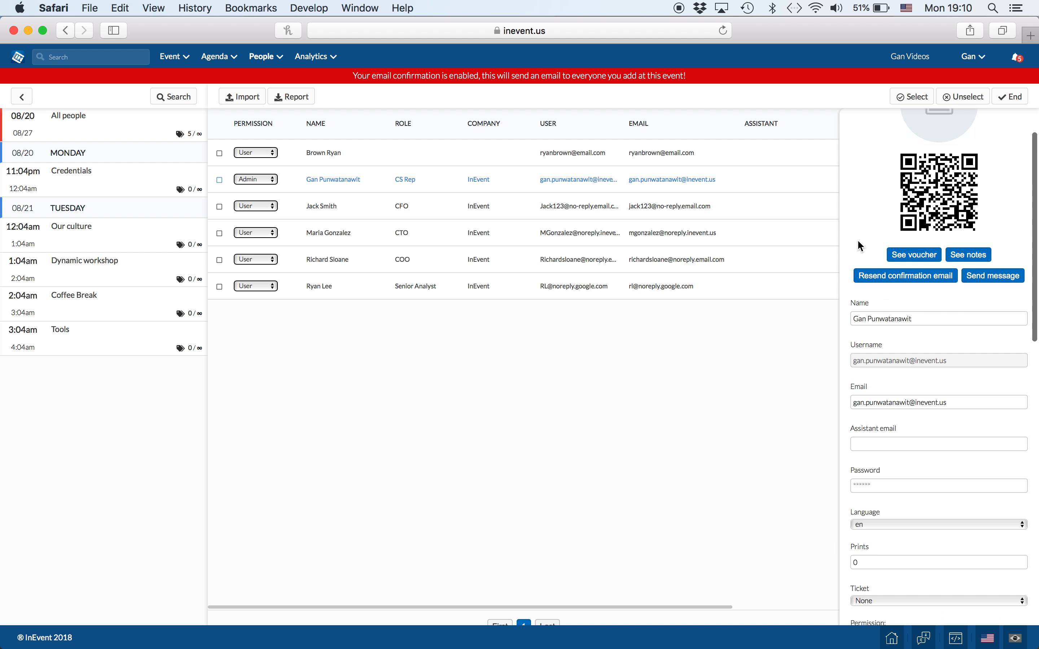
scroll(down, 3)
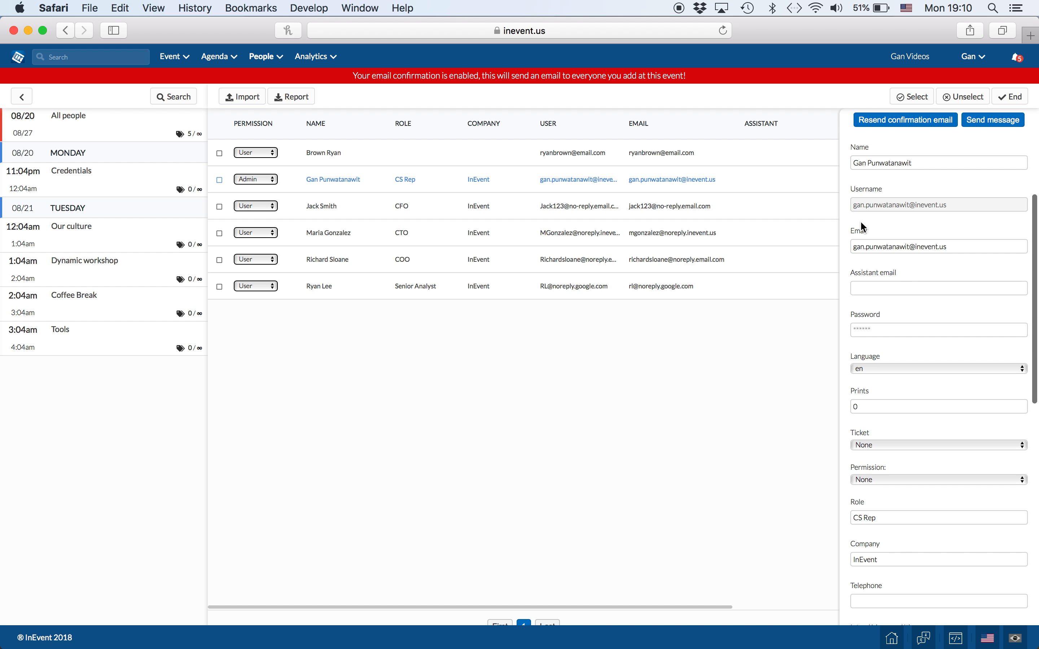
scroll(down, 3)
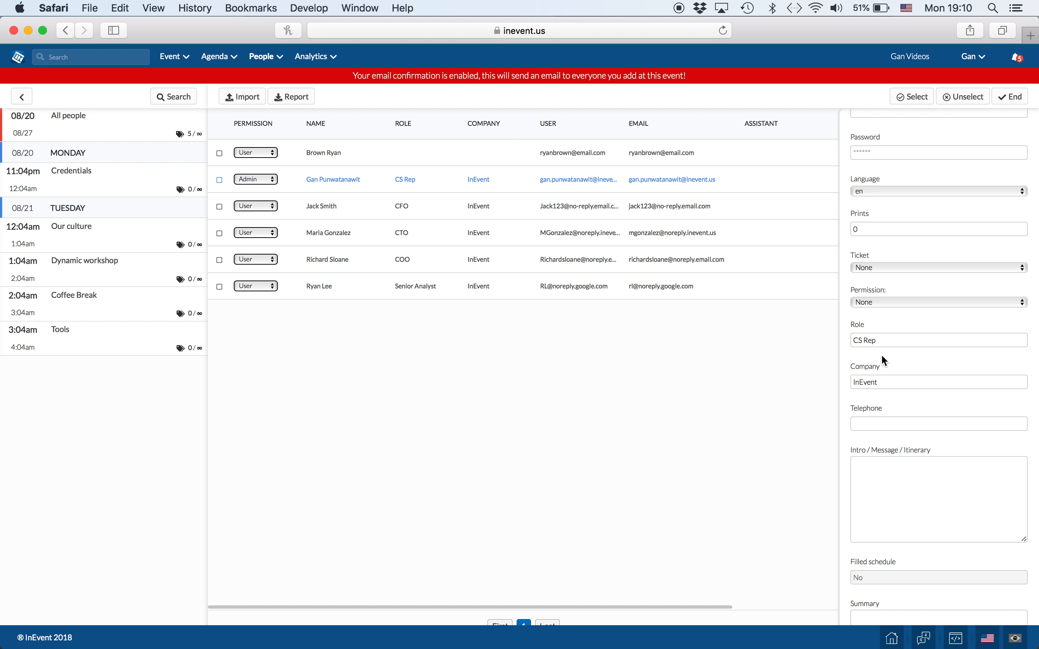
scroll(down, 3)
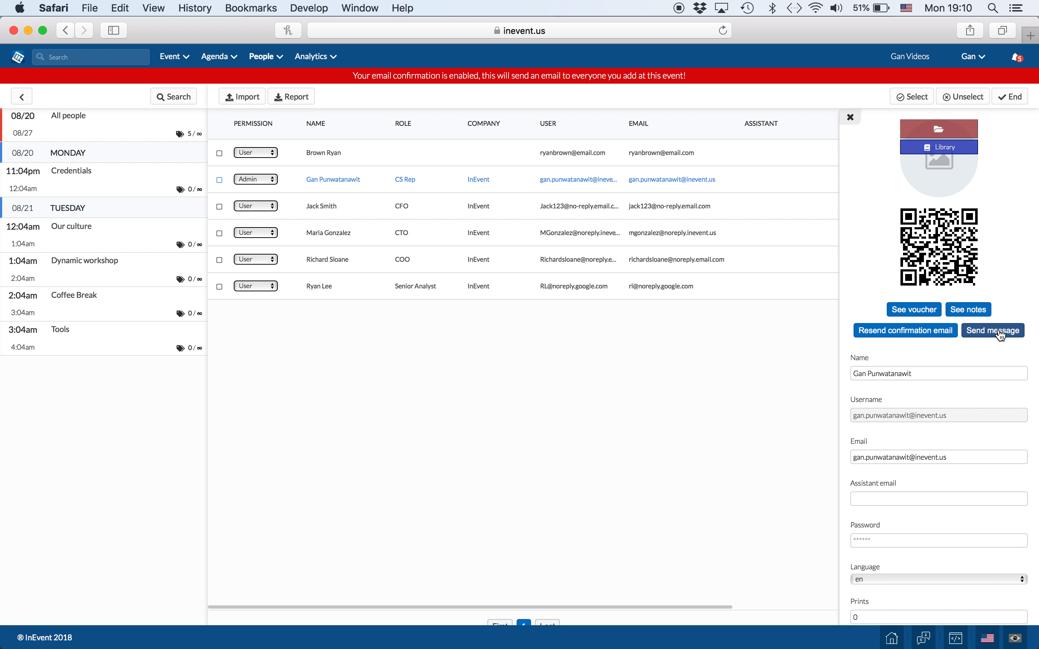
mouse_move(917, 314)
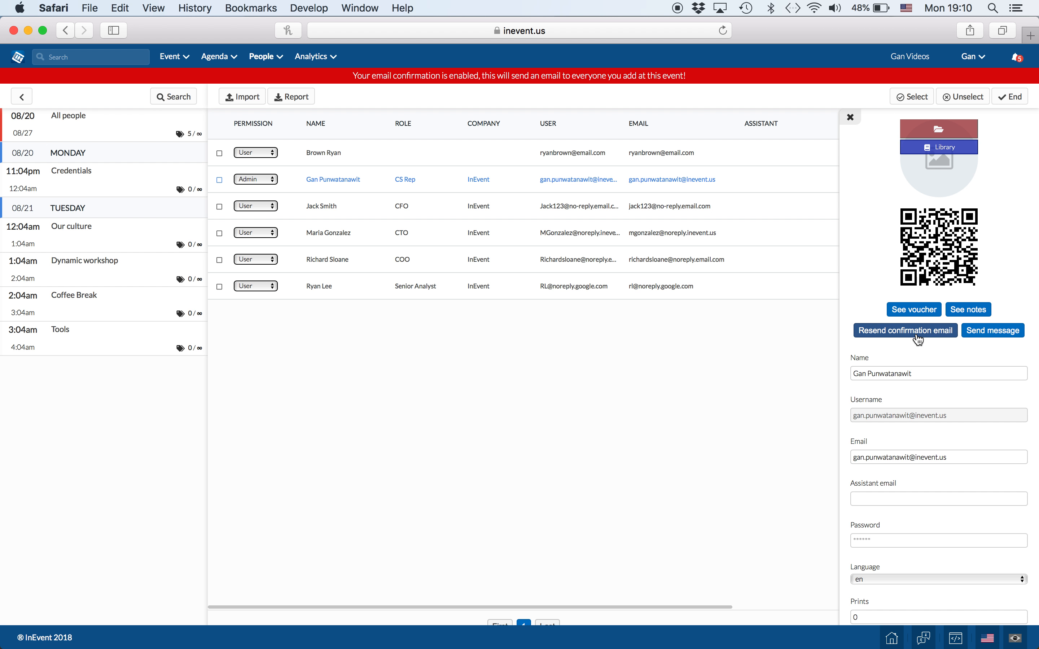
mouse_move(1014, 103)
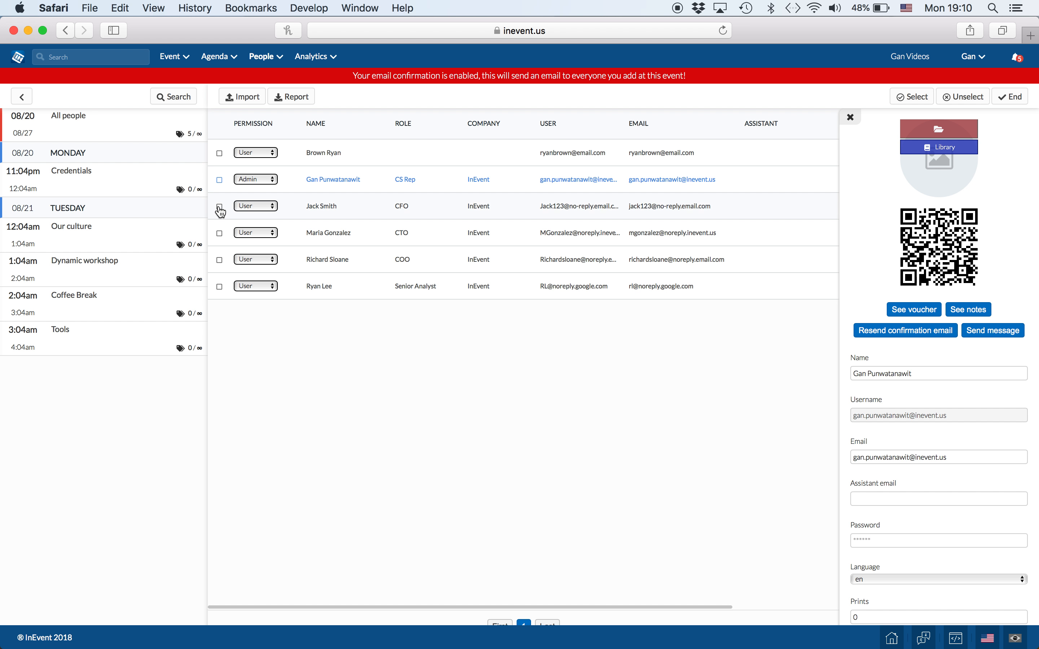
click(220, 206)
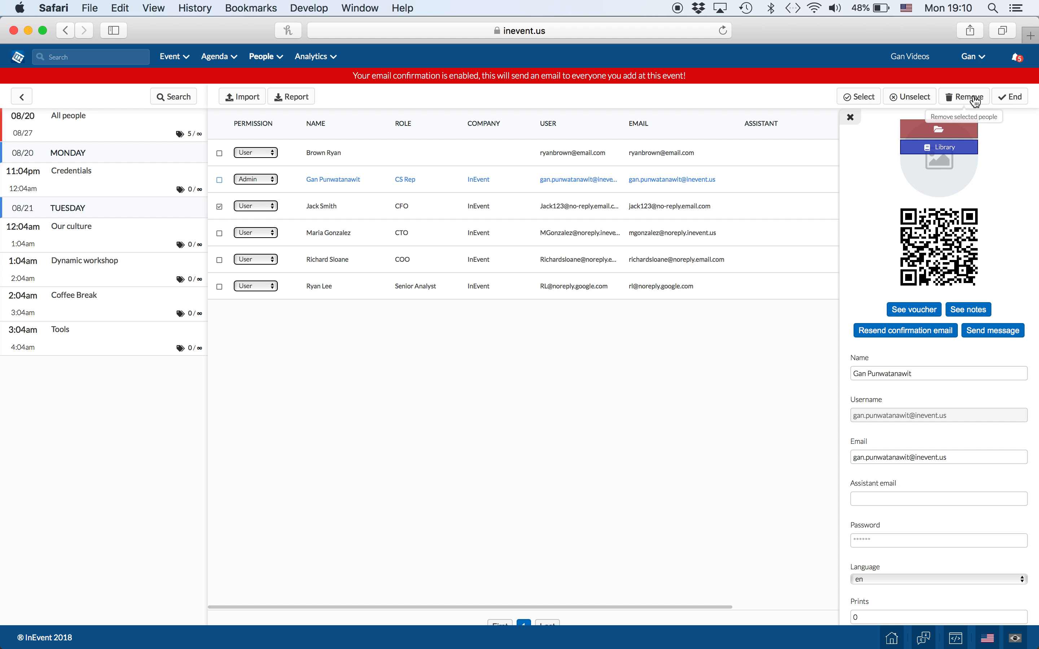
mouse_move(1009, 107)
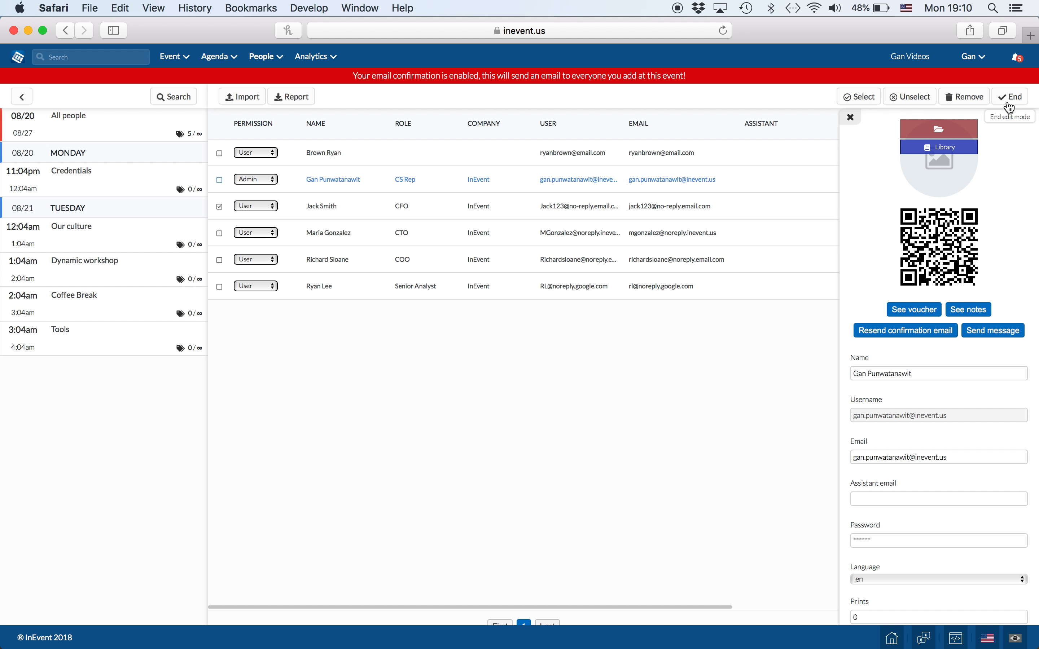
click(1010, 96)
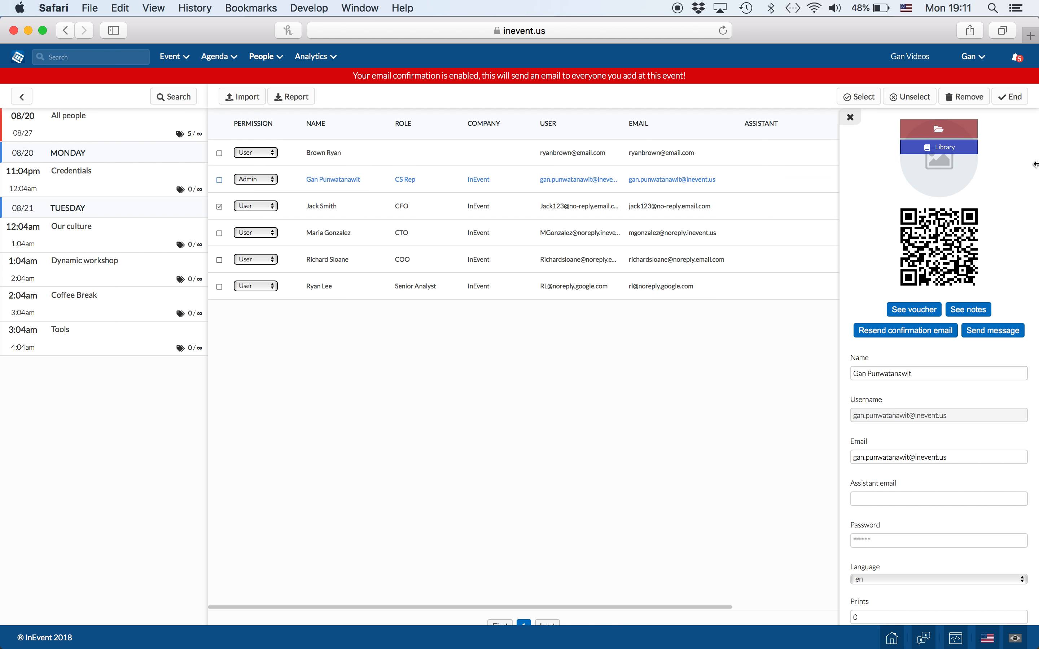
click(291, 97)
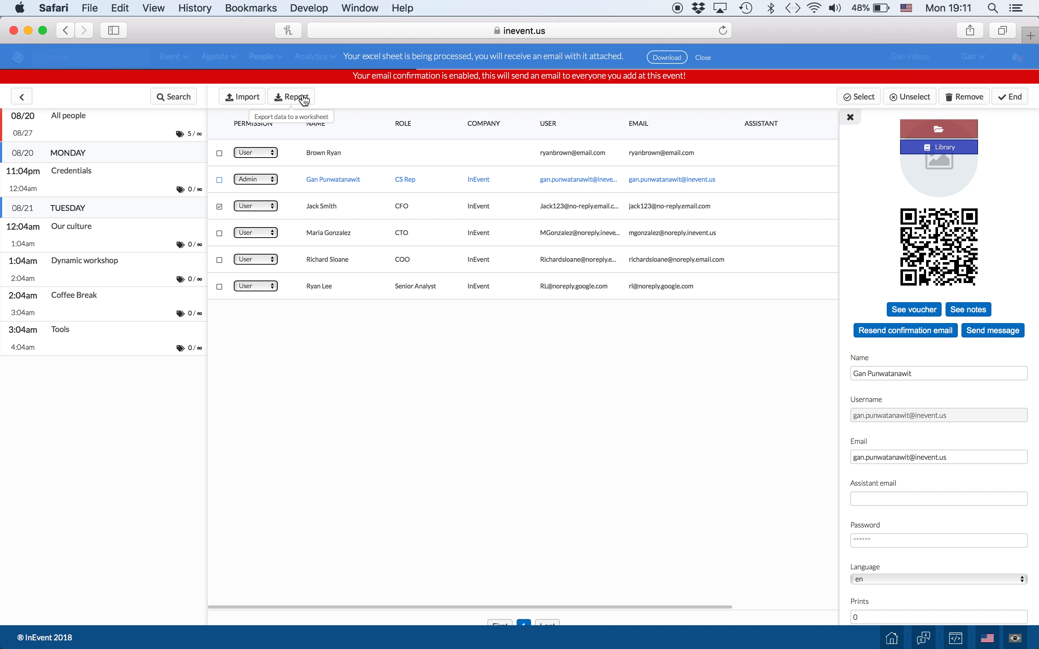